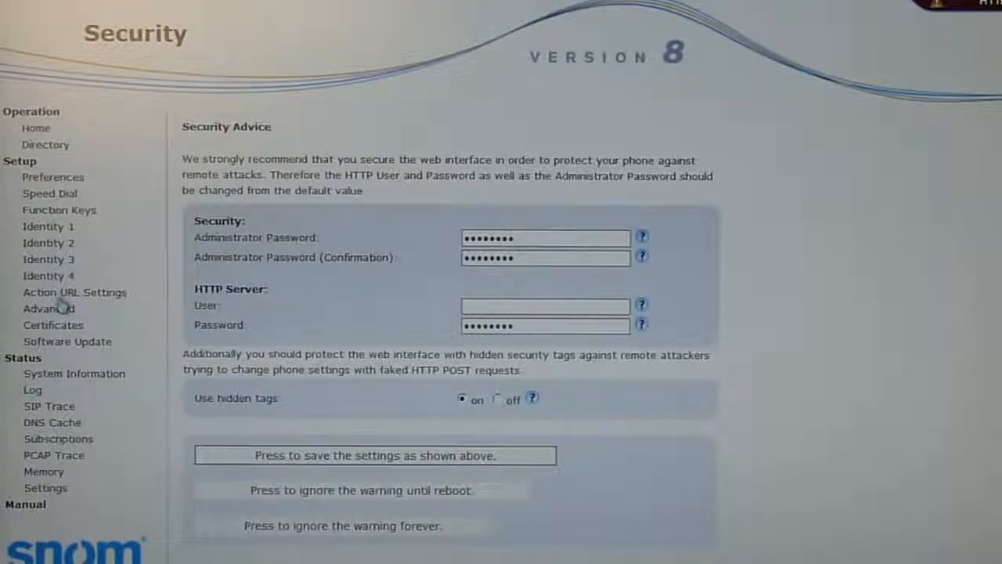
Show the SIP/RTP section of the Advanced Settings page
click(49, 307)
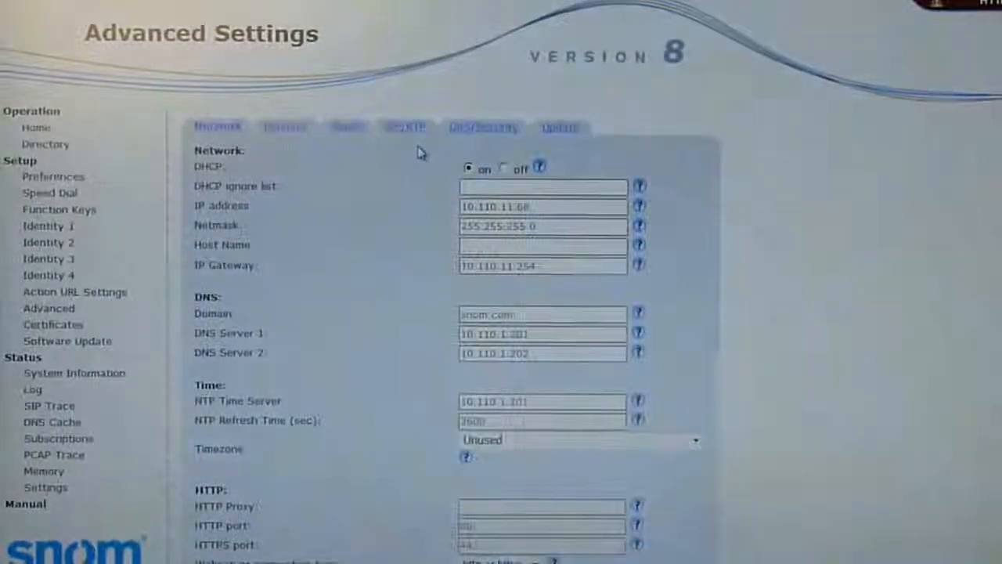
click(404, 125)
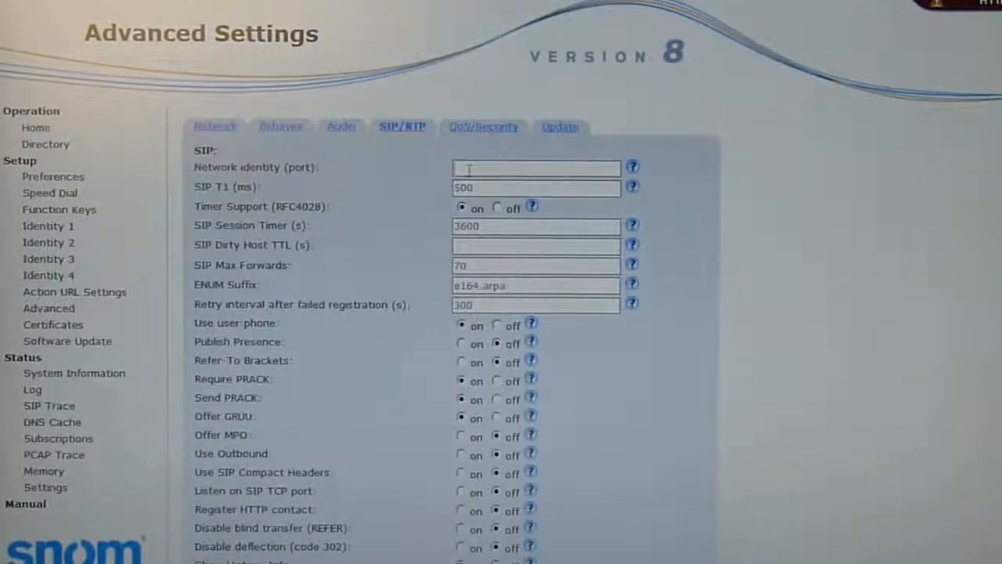
Set the Network identity (port) to 5060 and save the SIP/RTP settings
text(5060)
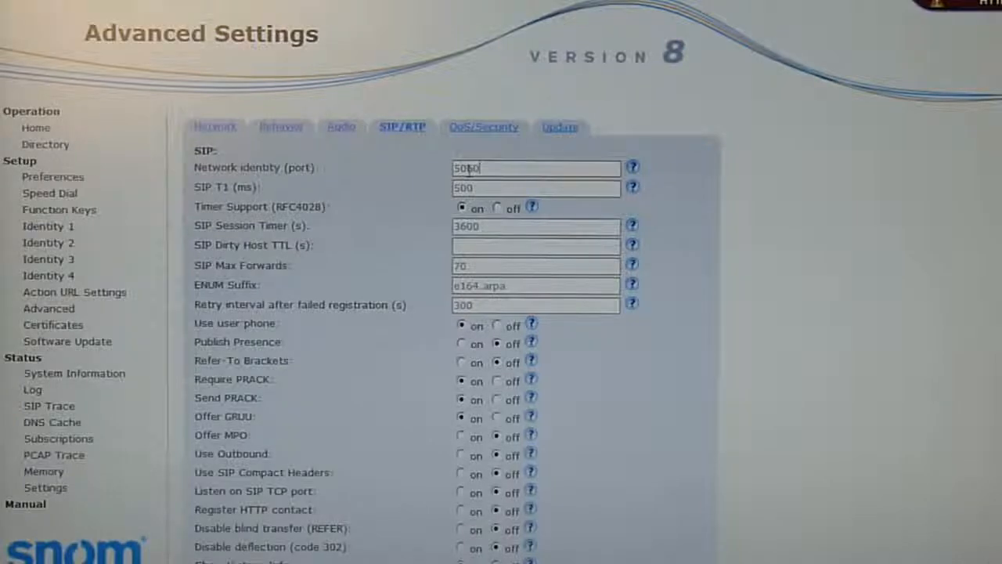
click(492, 169)
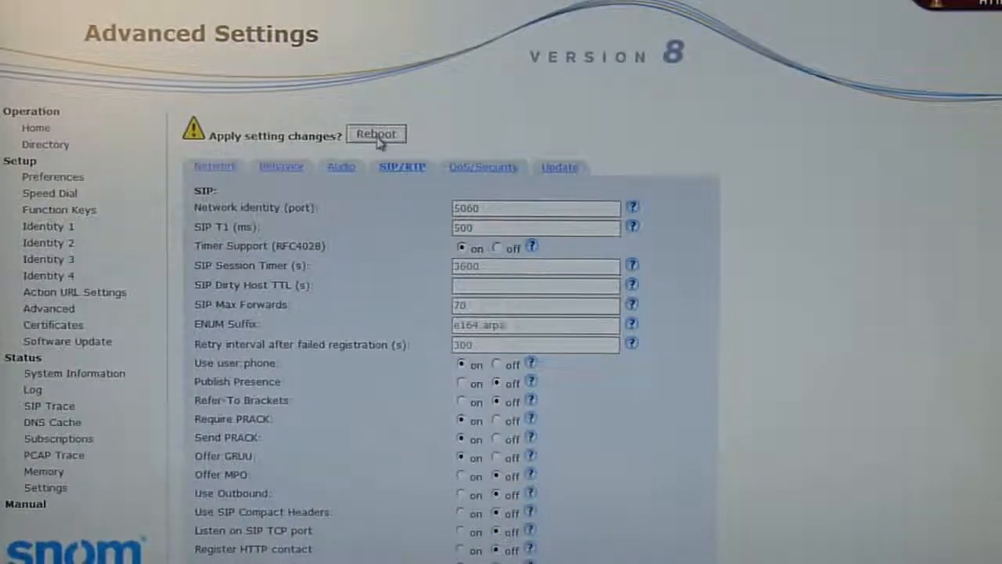
click(376, 135)
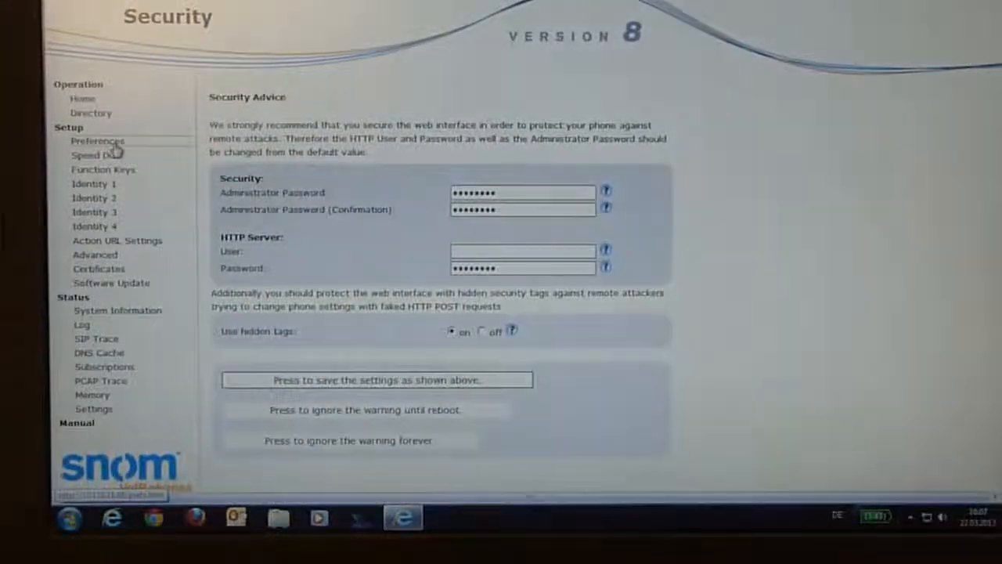
Show the Preferences page under Setup after the reboot
click(97, 141)
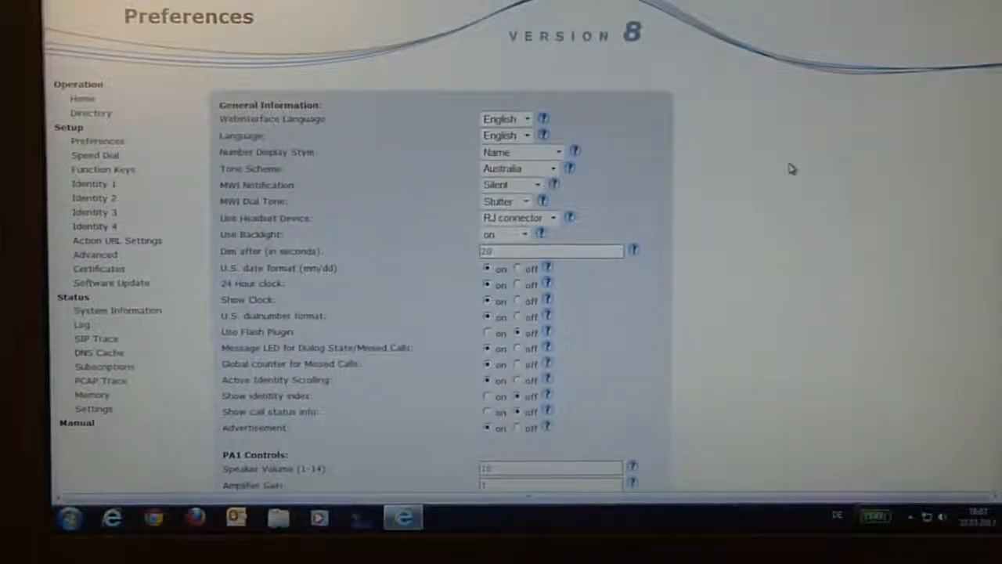